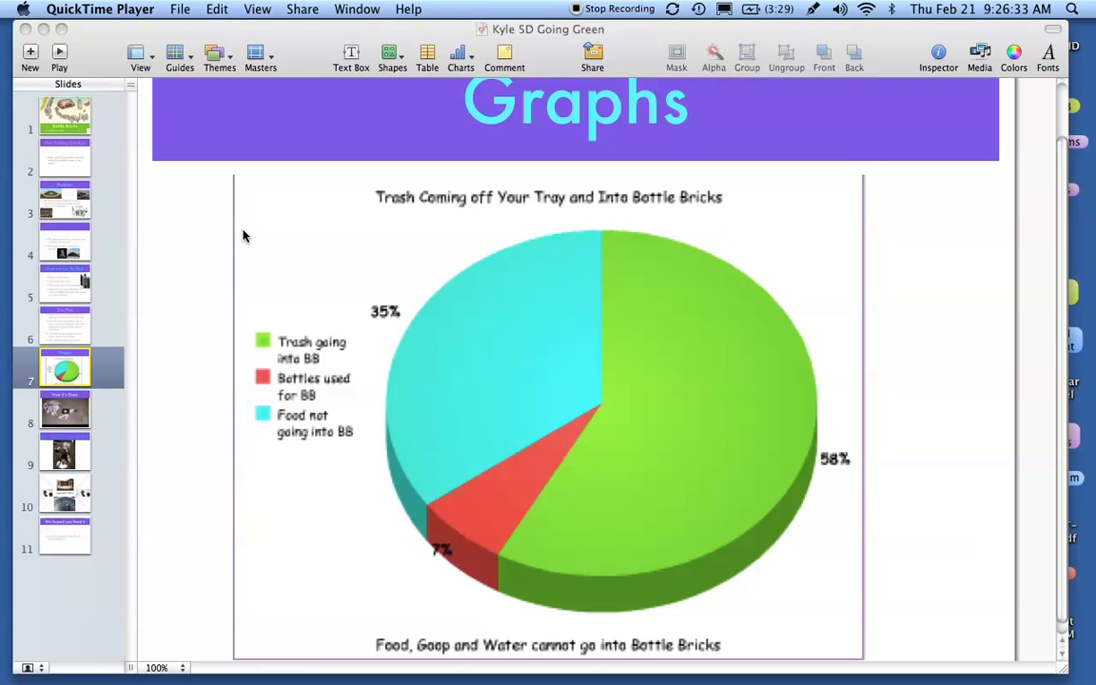
pyautogui.moveTo(426, 213)
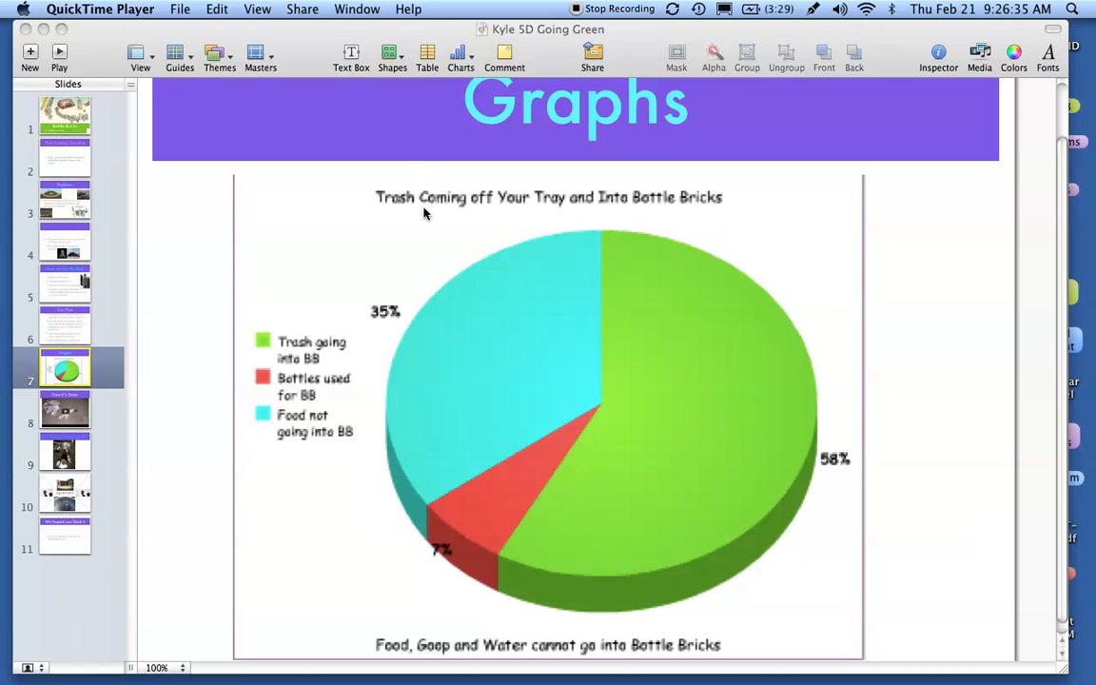
pyautogui.moveTo(350, 302)
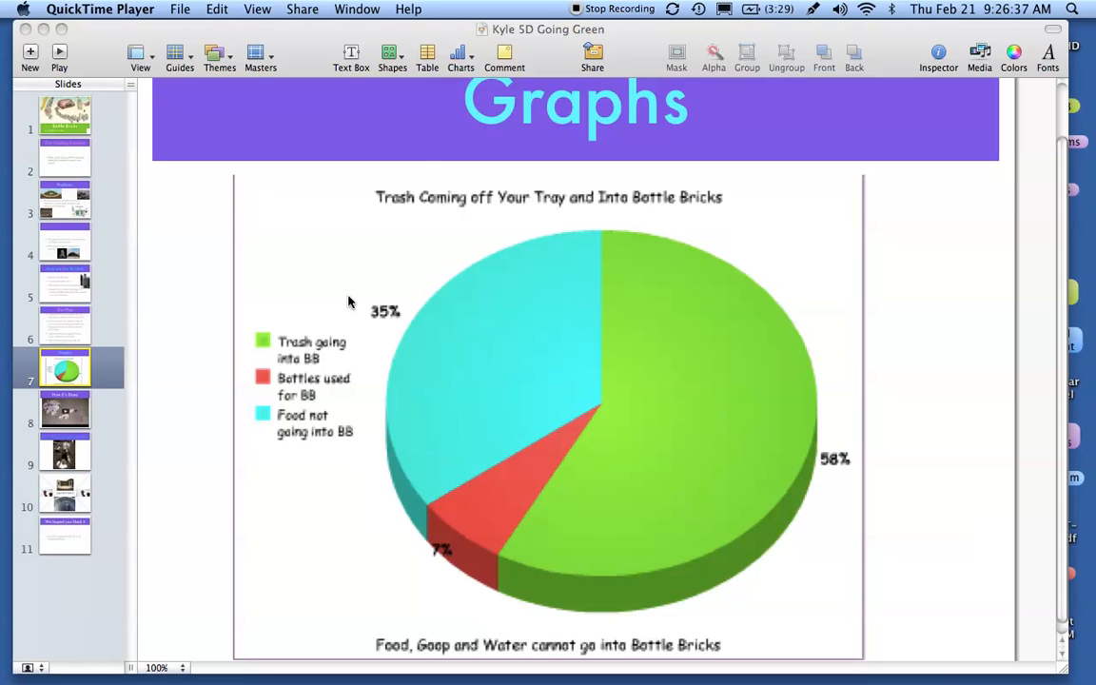
pyautogui.moveTo(582, 400)
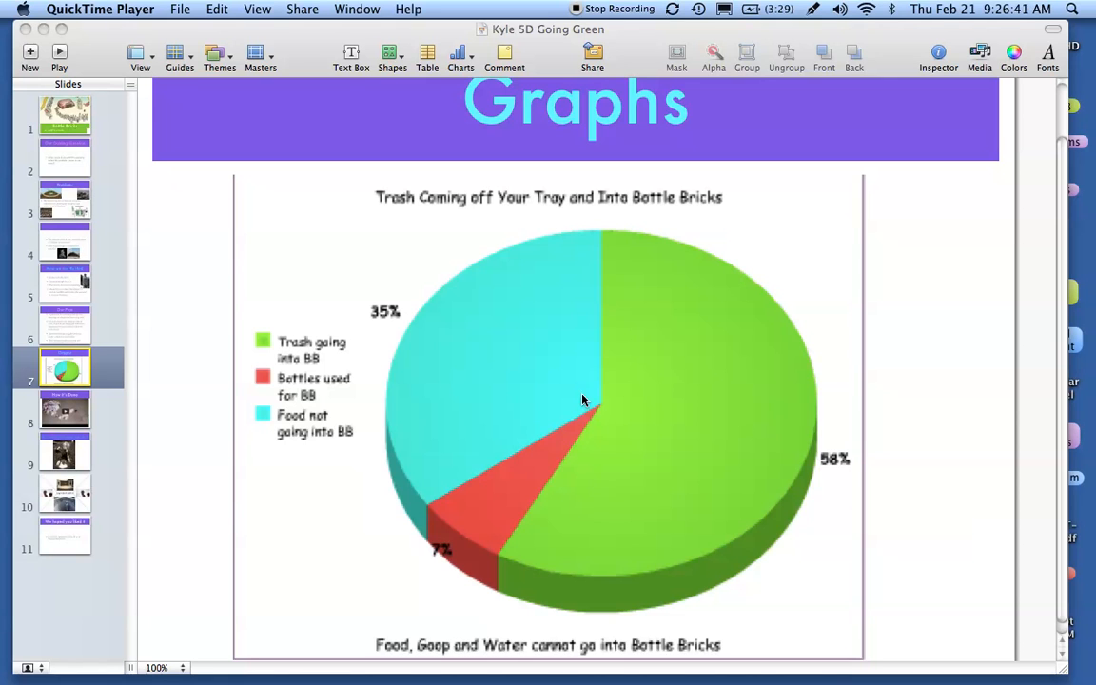
pyautogui.moveTo(494, 363)
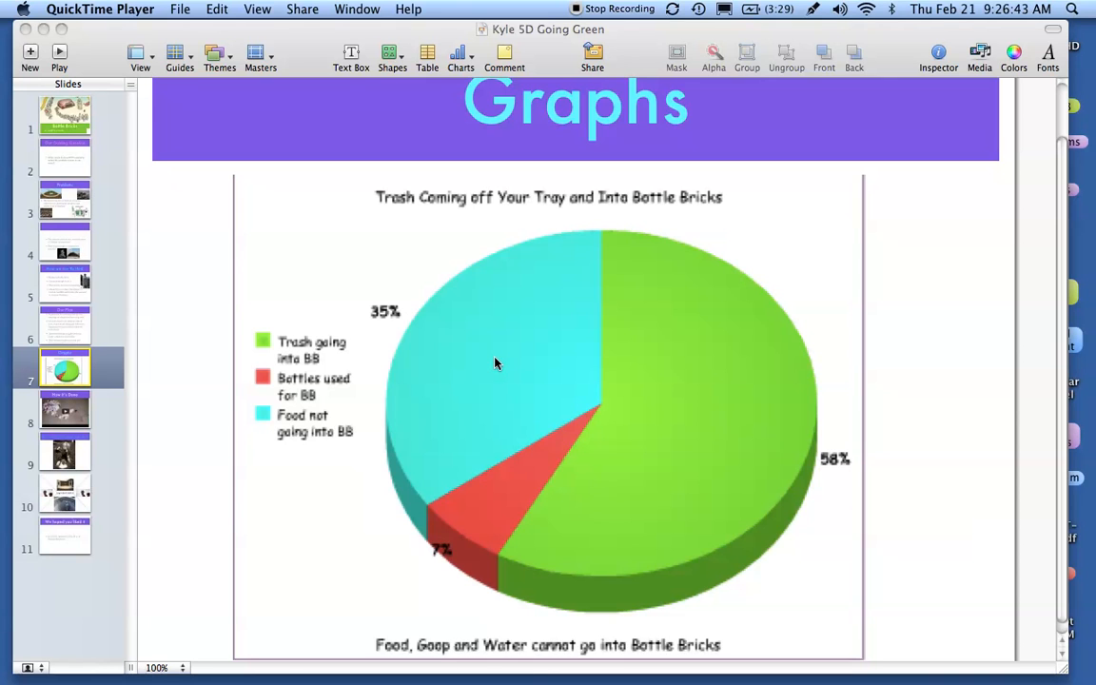
pyautogui.moveTo(495, 339)
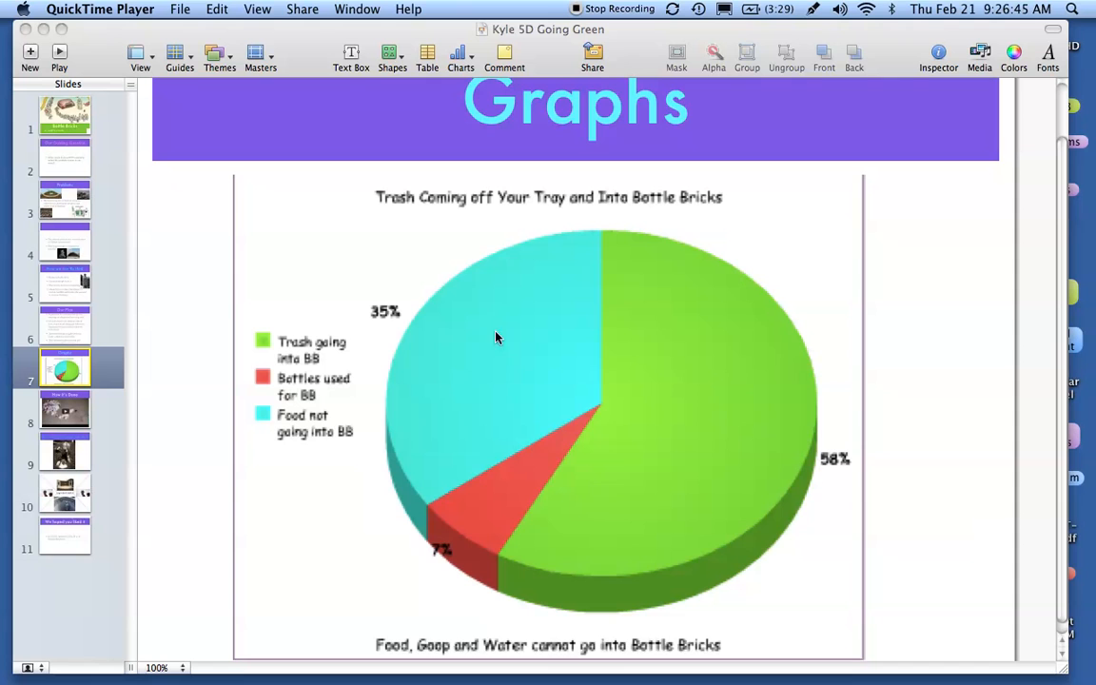
pyautogui.moveTo(453, 216)
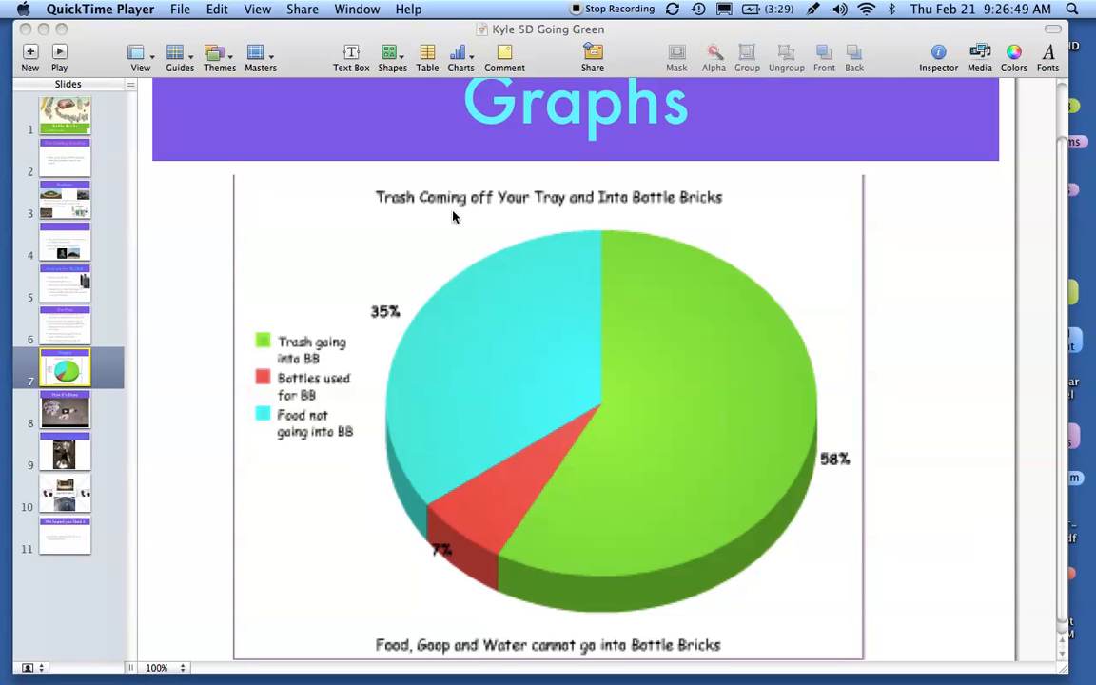
pyautogui.moveTo(514, 229)
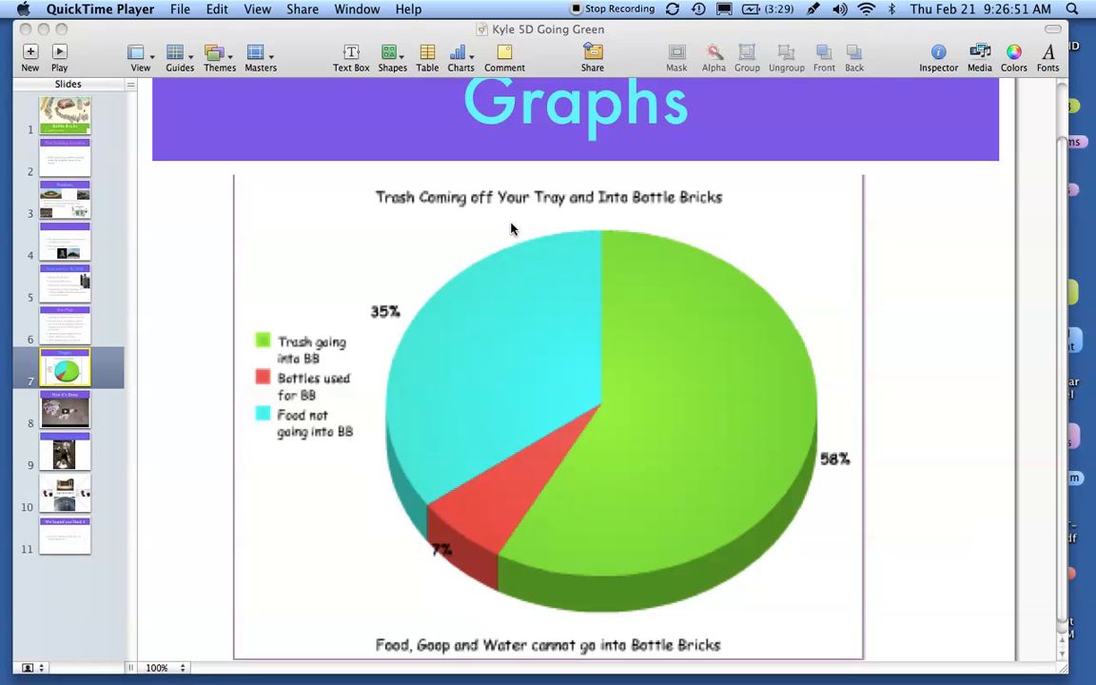
pyautogui.moveTo(409, 603)
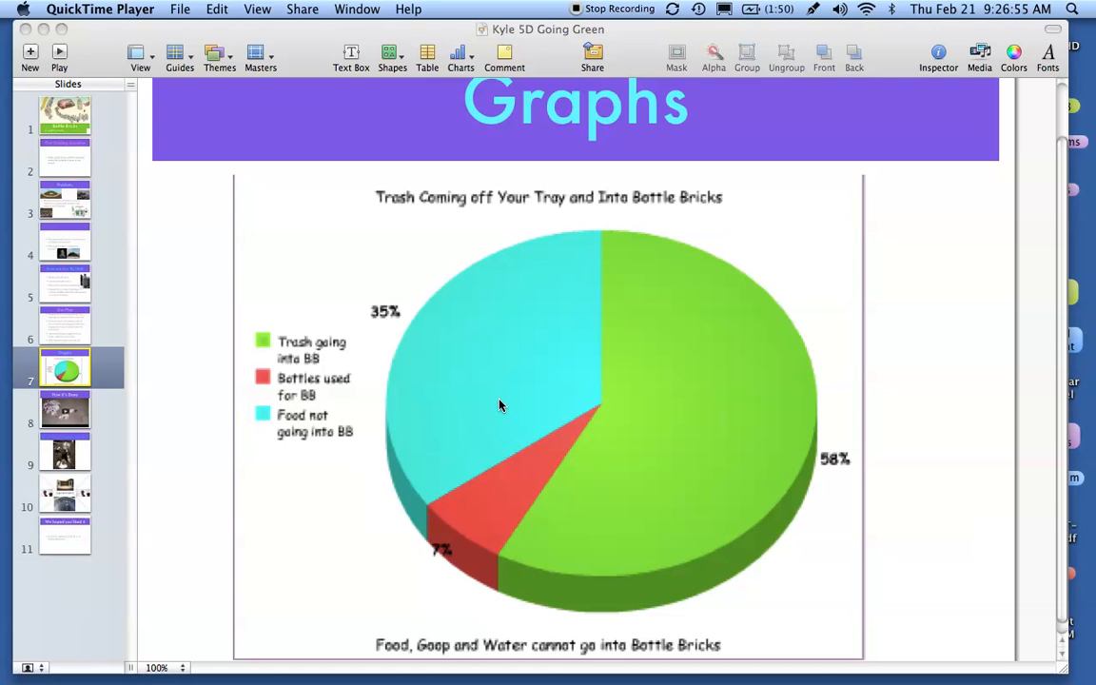
pyautogui.moveTo(403, 586)
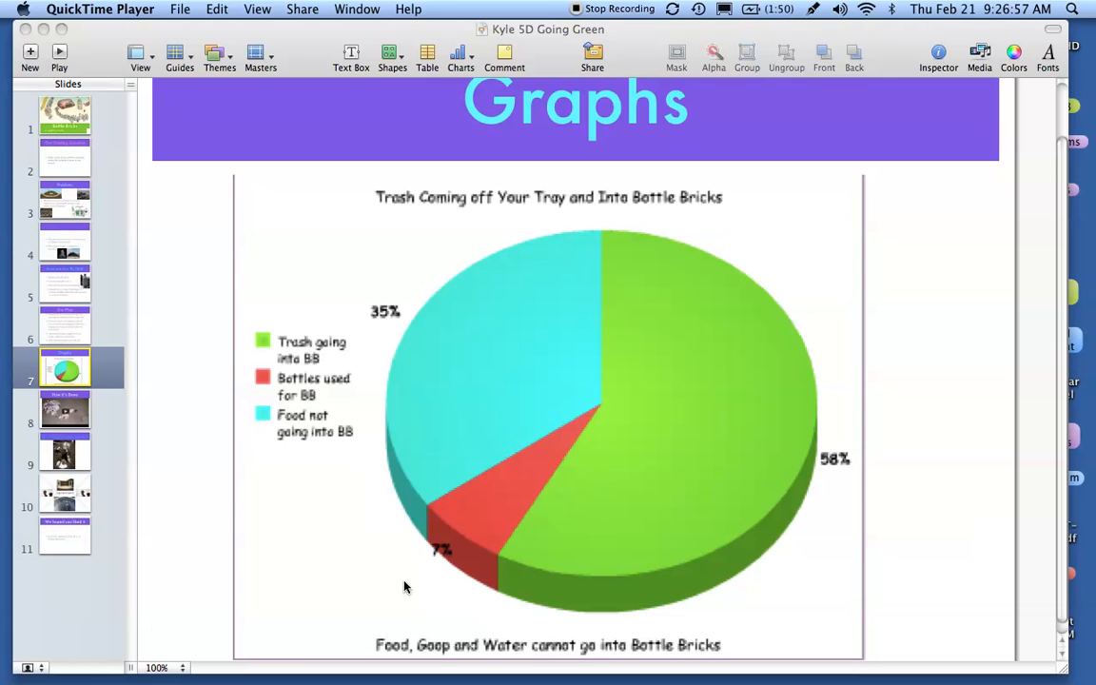
pyautogui.moveTo(403, 567)
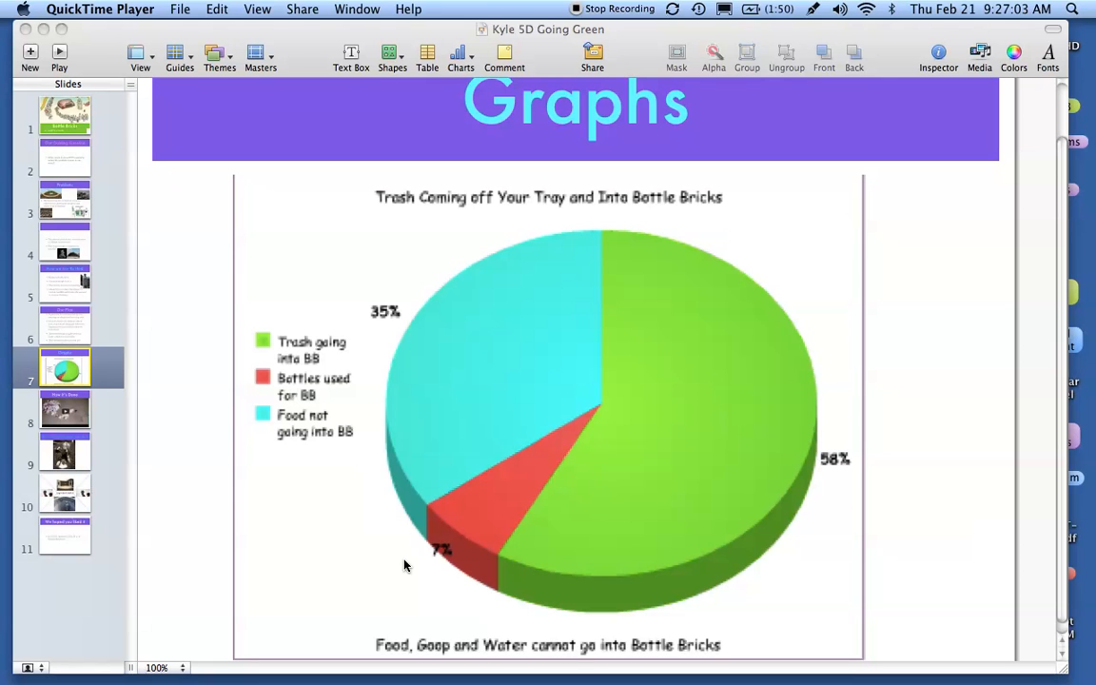
pyautogui.moveTo(342, 464)
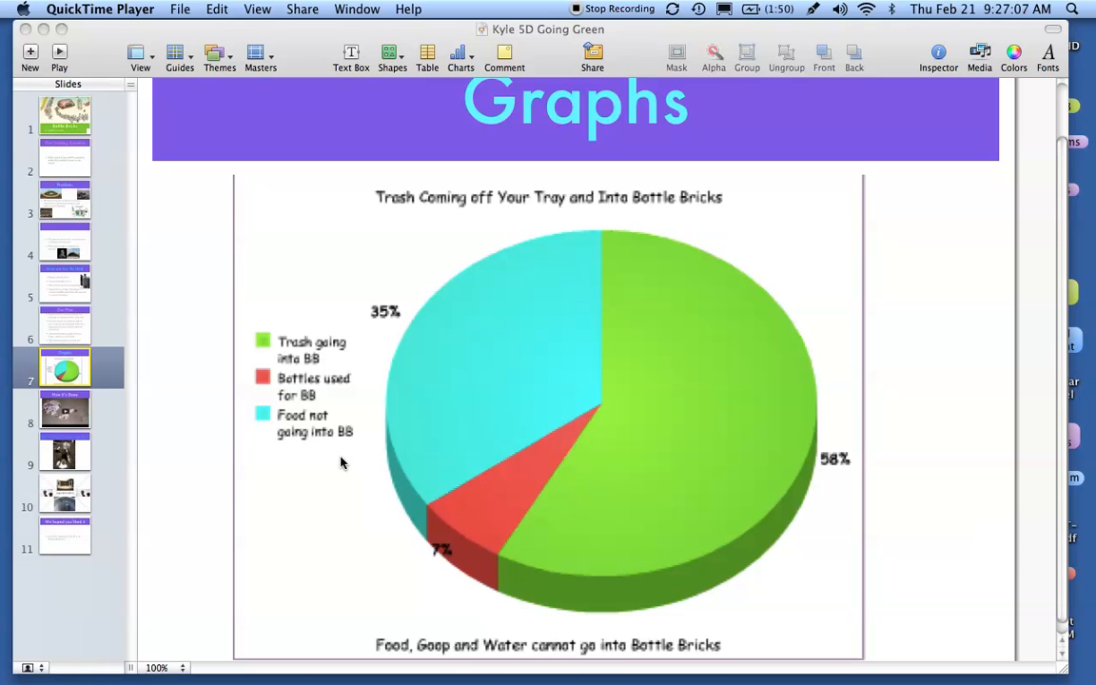
pyautogui.moveTo(327, 361)
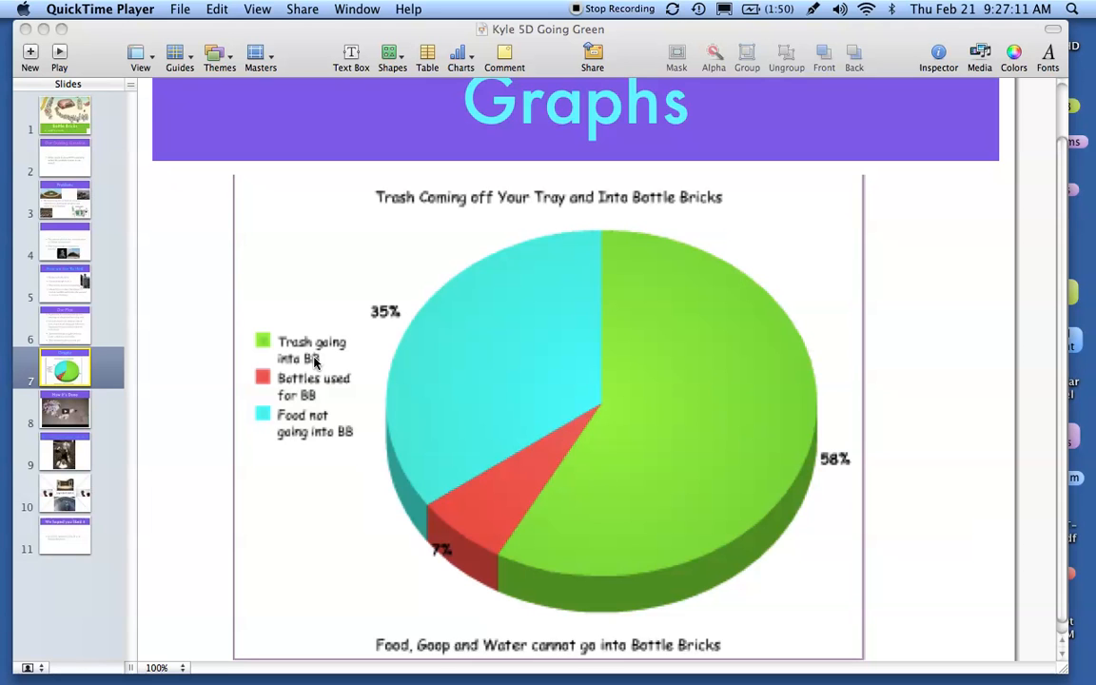
pyautogui.moveTo(399, 673)
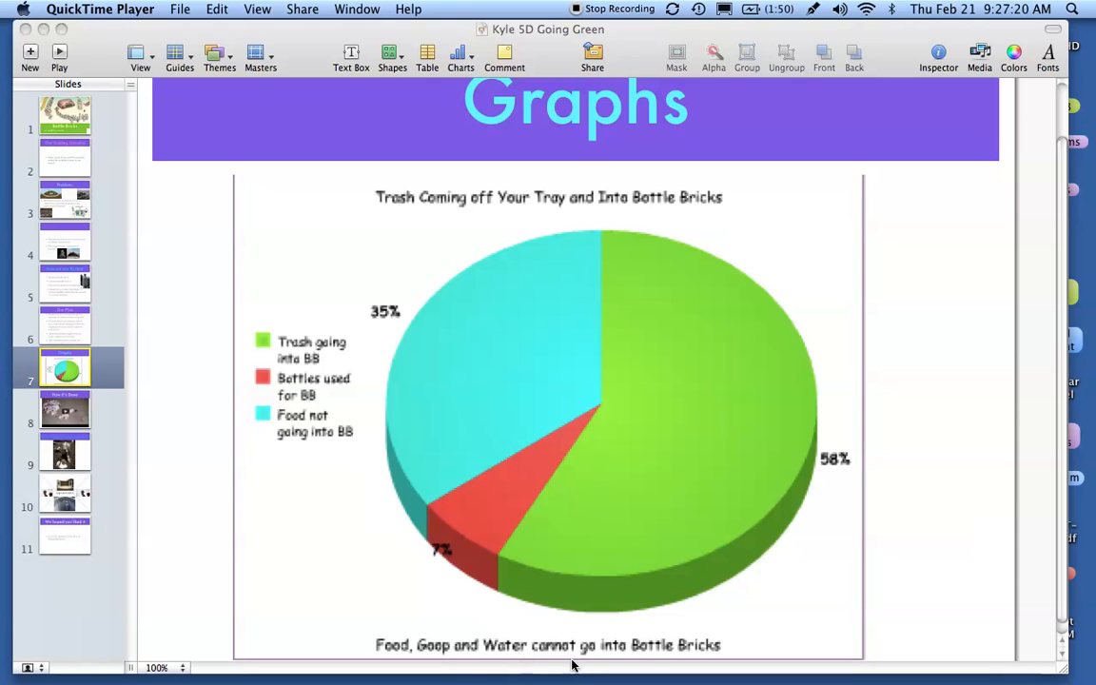
pyautogui.moveTo(498, 666)
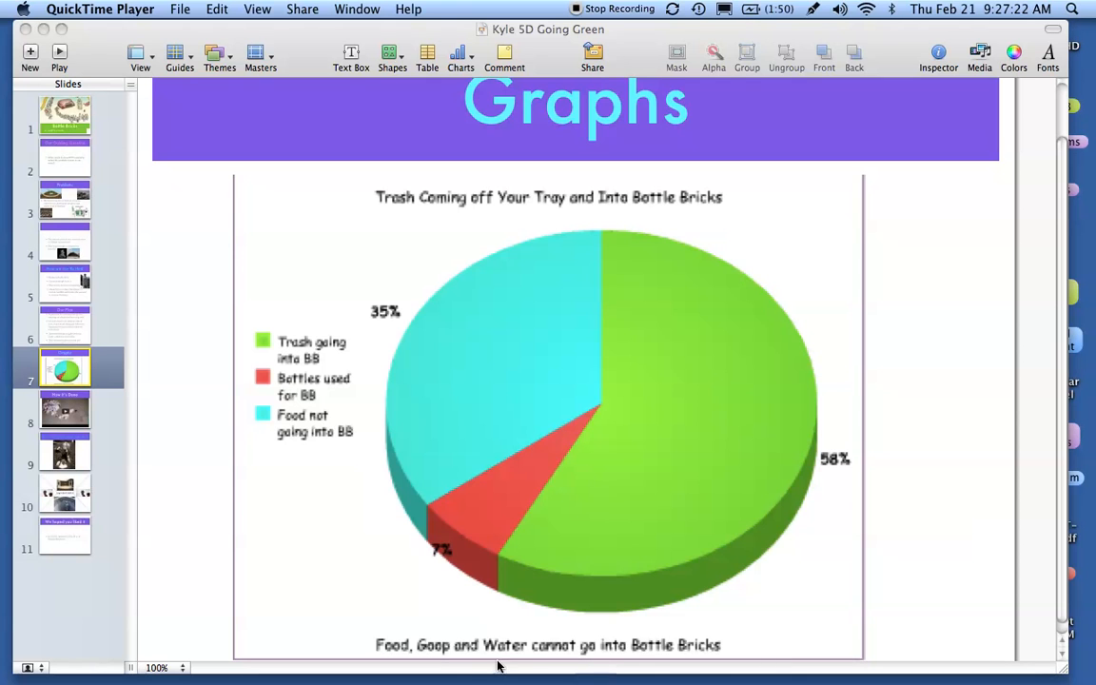
pyautogui.moveTo(506, 658)
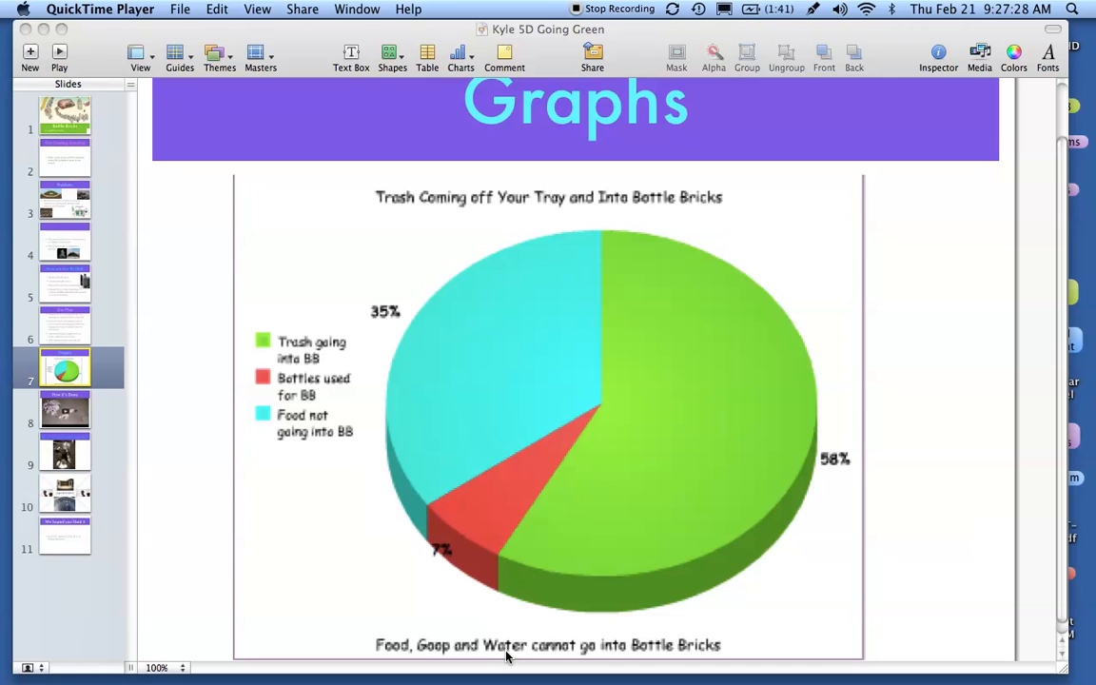
pyautogui.moveTo(85, 458)
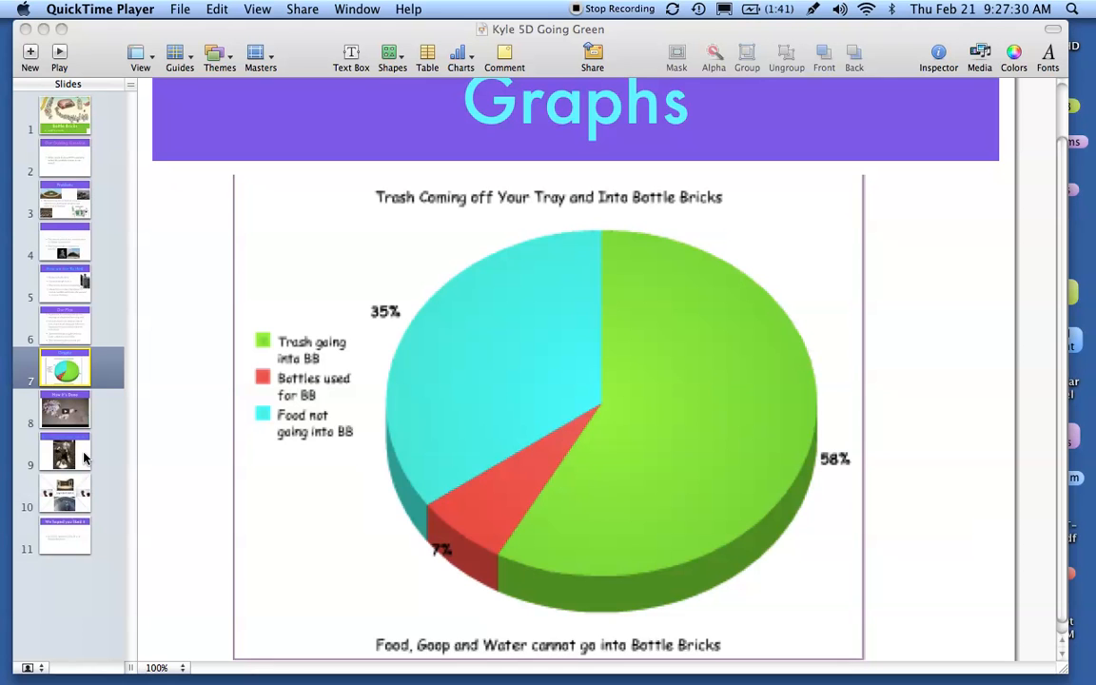